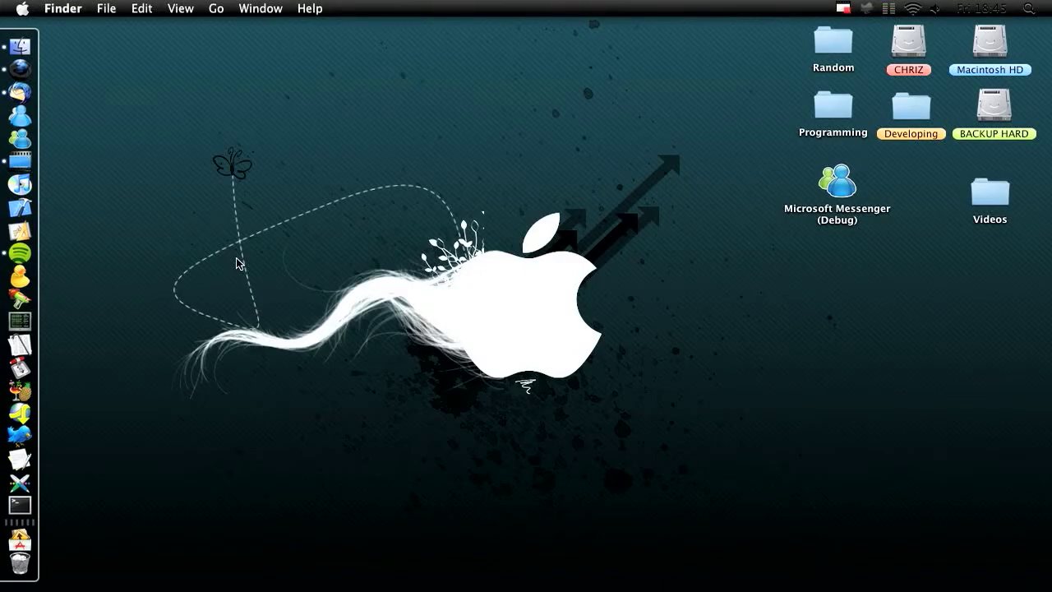
pyautogui.moveTo(265, 427)
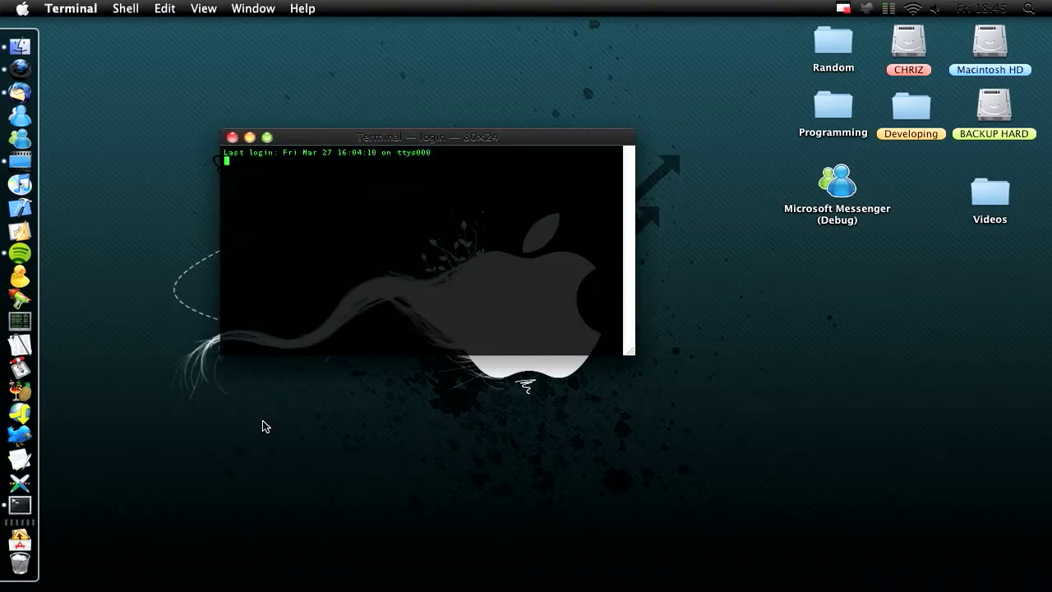
# - Run say hello twice so the Mac speaks "hello" two times
pyautogui.write('say')
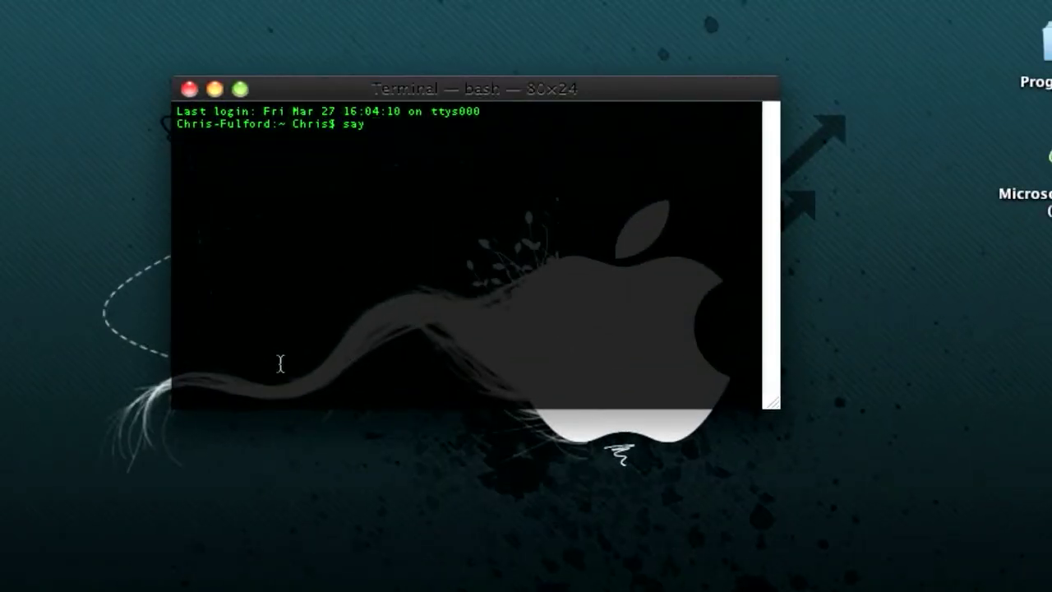
pyautogui.write('hello')
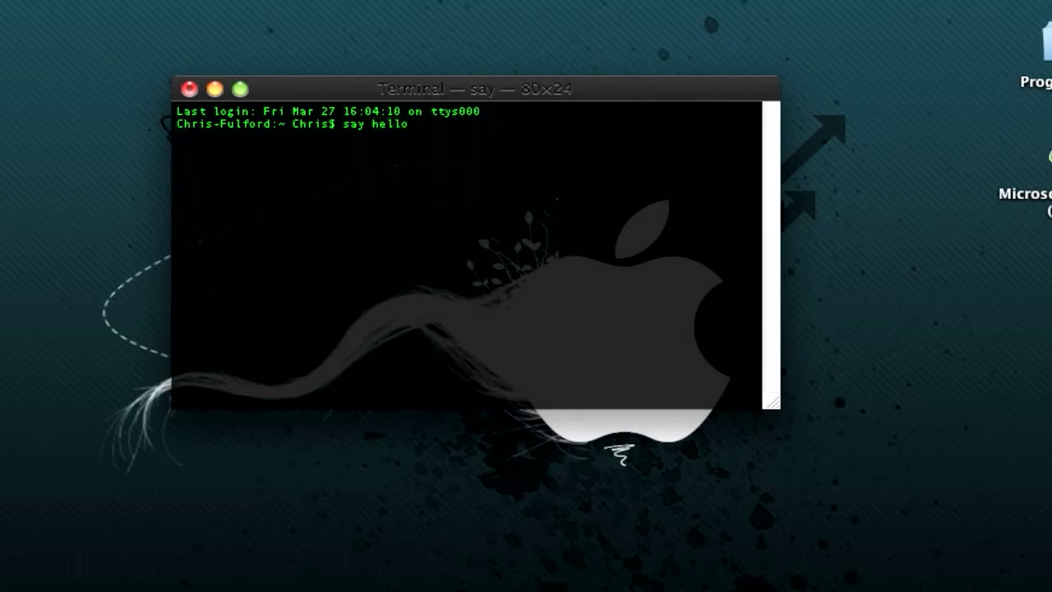
pyautogui.press('Return')
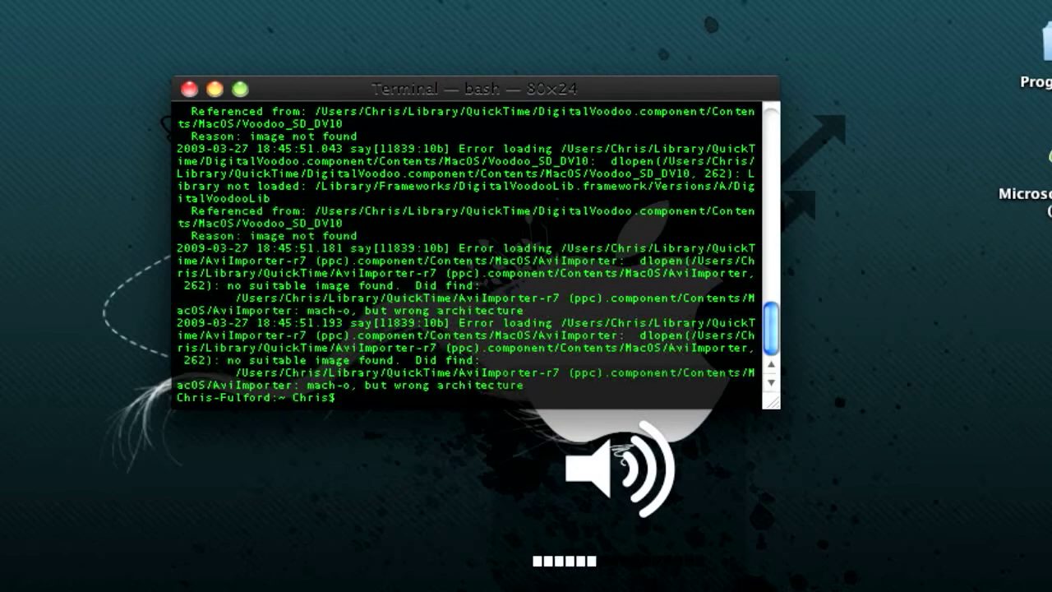
pyautogui.write('say hel')
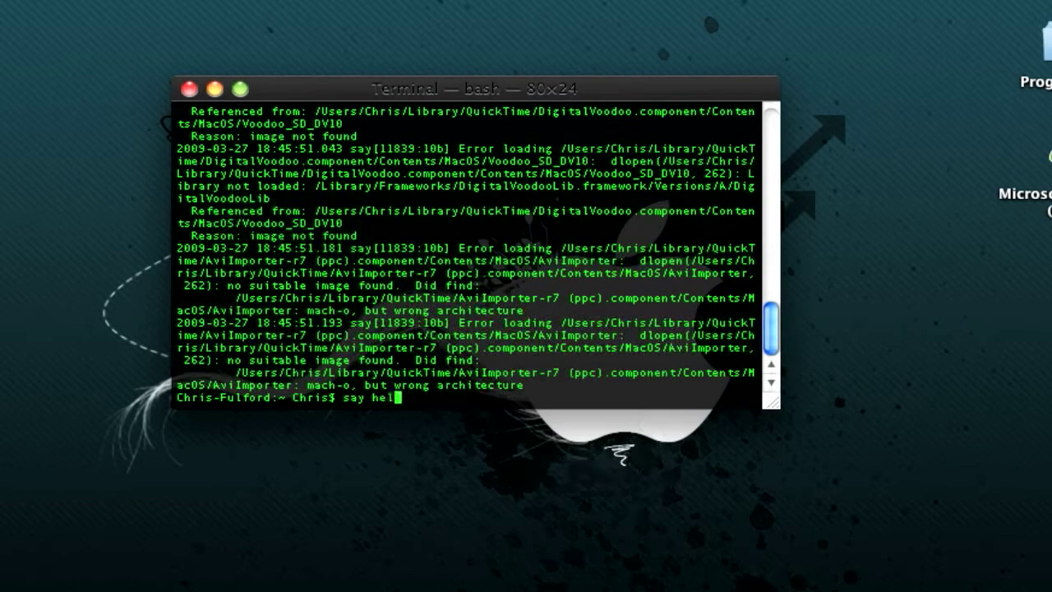
pyautogui.press('Return')
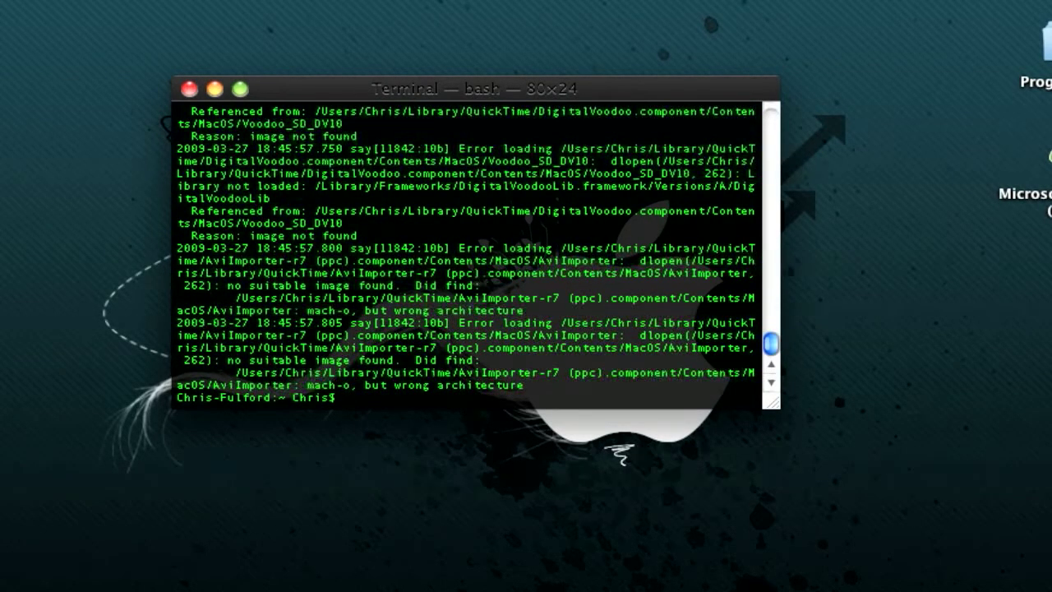
# - Run say -v good and enter "the best youtube channel is i apple geek one" for it to read
pyautogui.write('say')
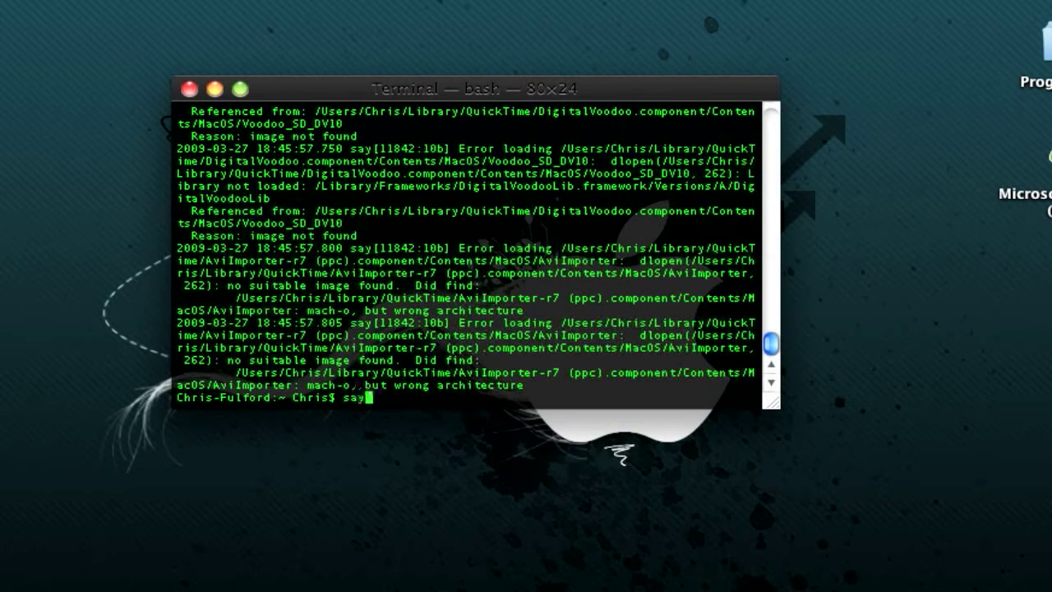
pyautogui.write('-v good')
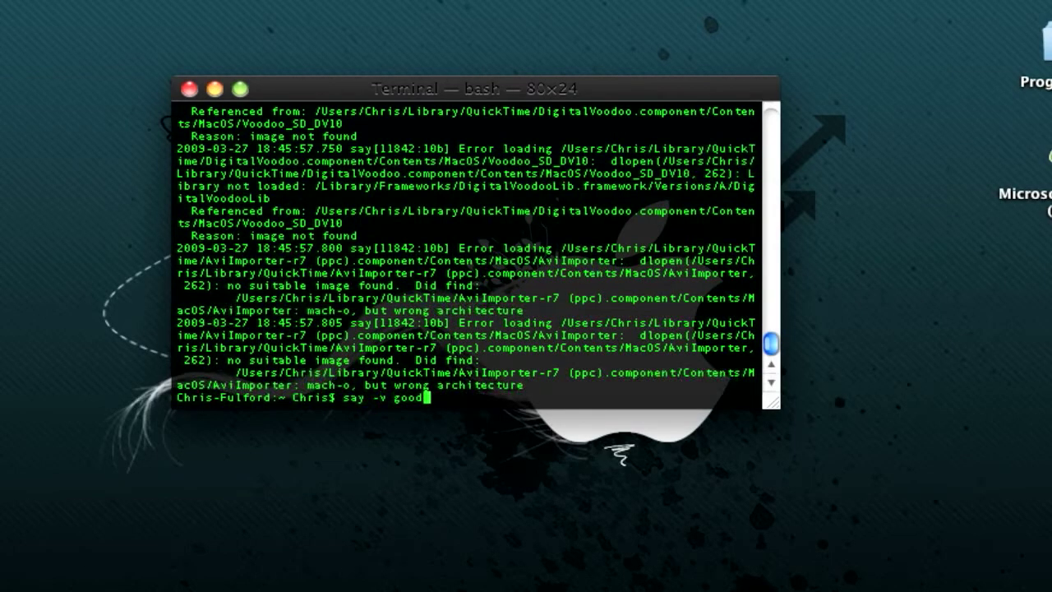
pyautogui.press('Return')
pyautogui.write('the be')
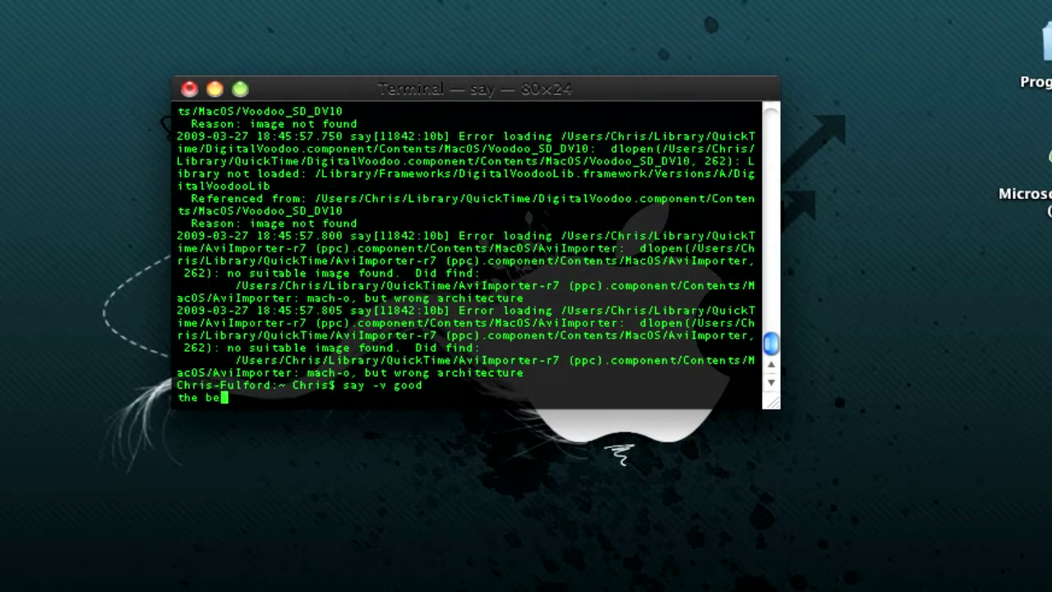
pyautogui.write('st youtube chan')
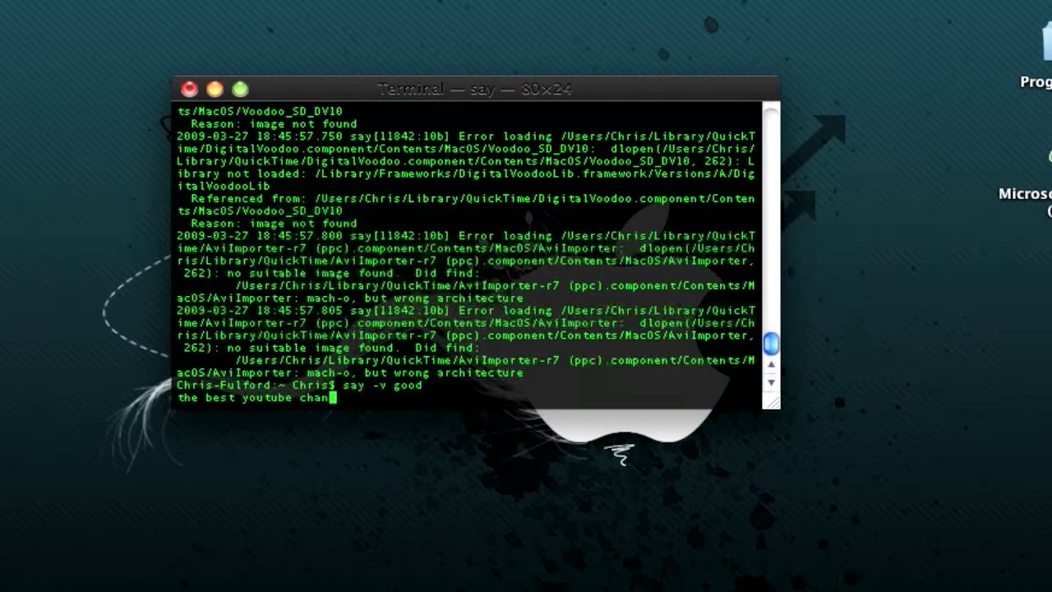
pyautogui.write('nel is iapple')
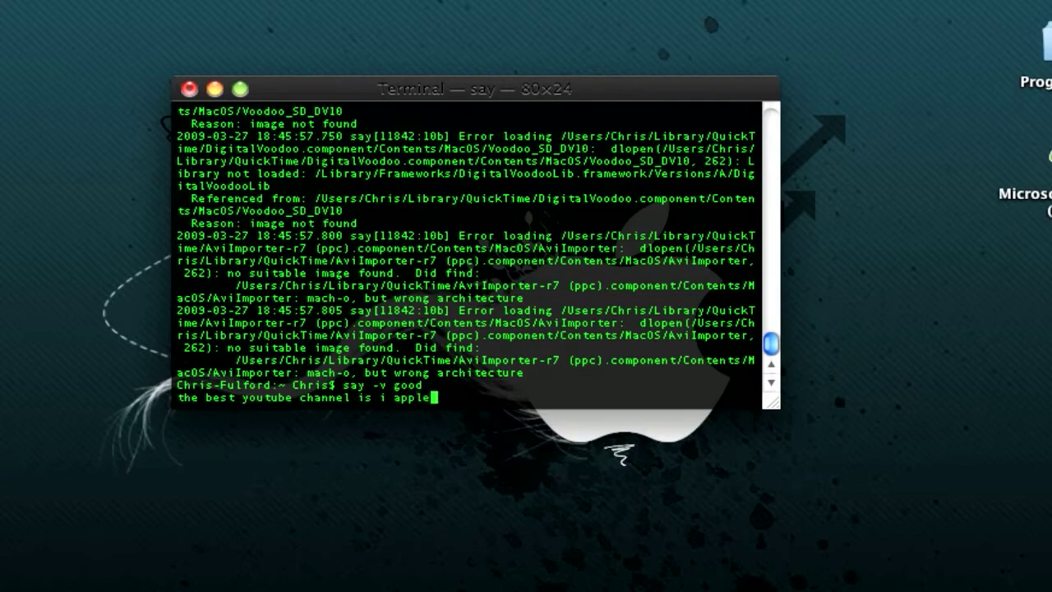
pyautogui.write('geek')
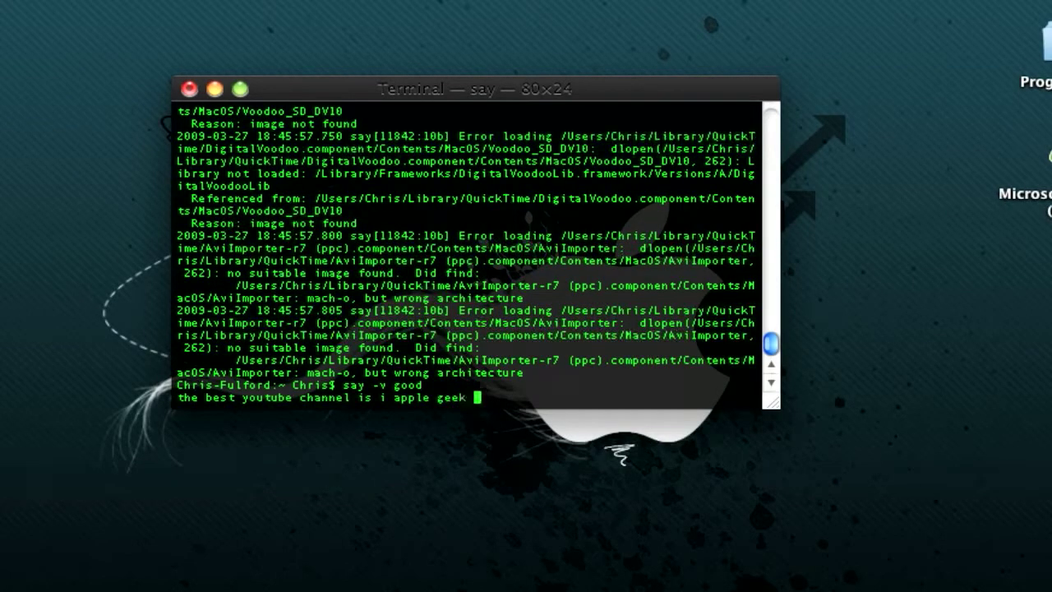
pyautogui.write('one')
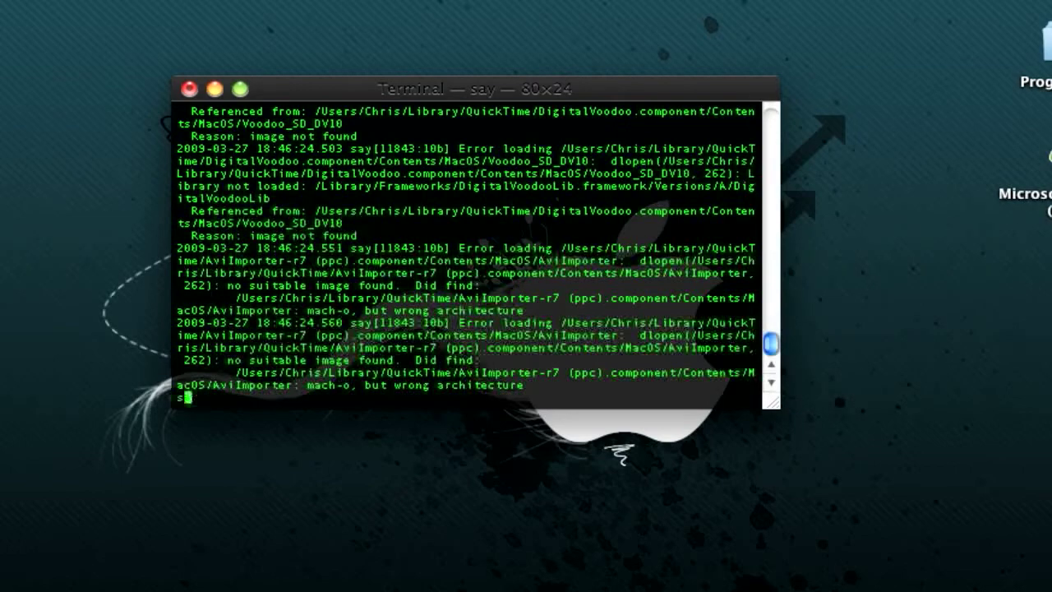
# - Begin entering say -v bad for the next voice
pyautogui.write('ay -')
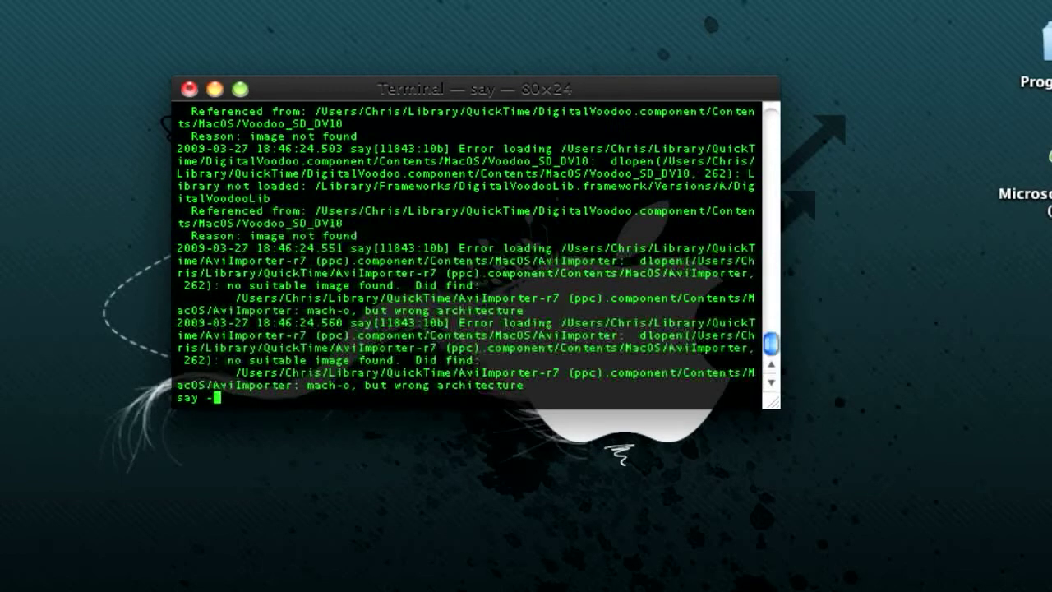
pyautogui.write('v bad')
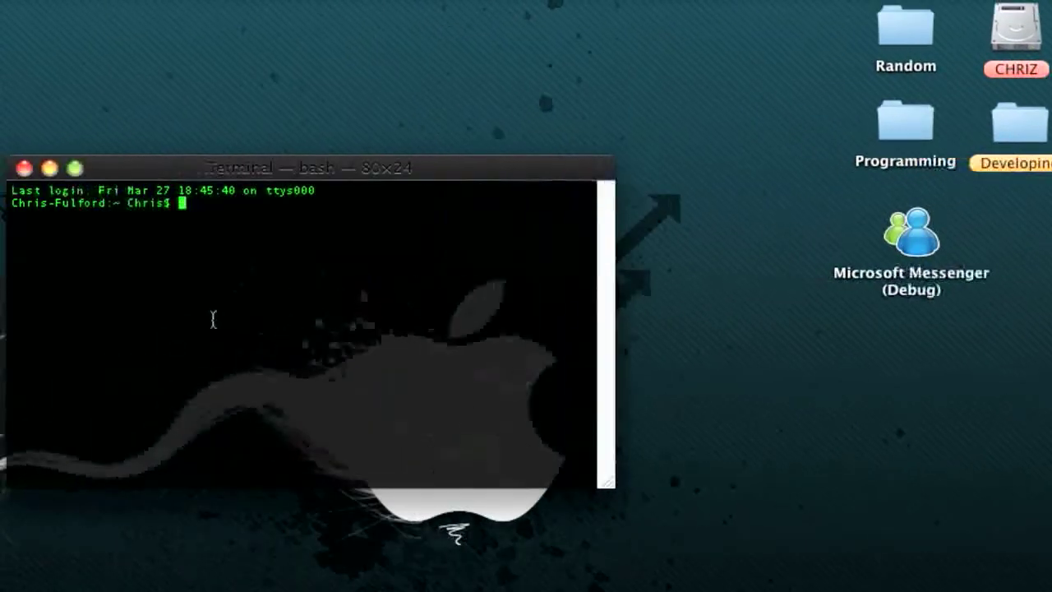
# - Run say -v bad and have it sing "i apple geek 1 is kwl io"
pyautogui.write('say -v bad')
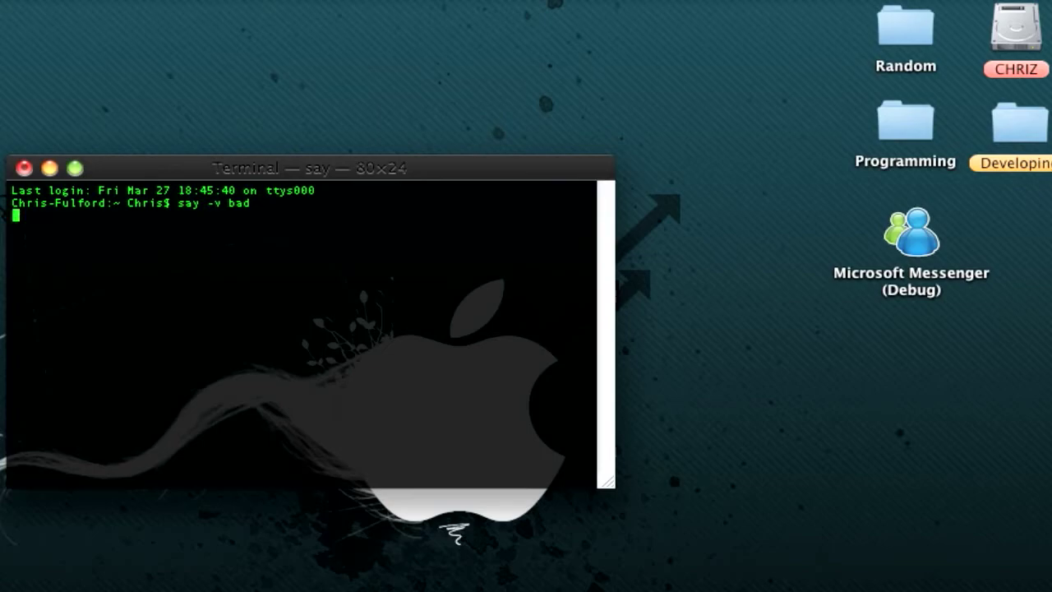
pyautogui.write('i apple geek')
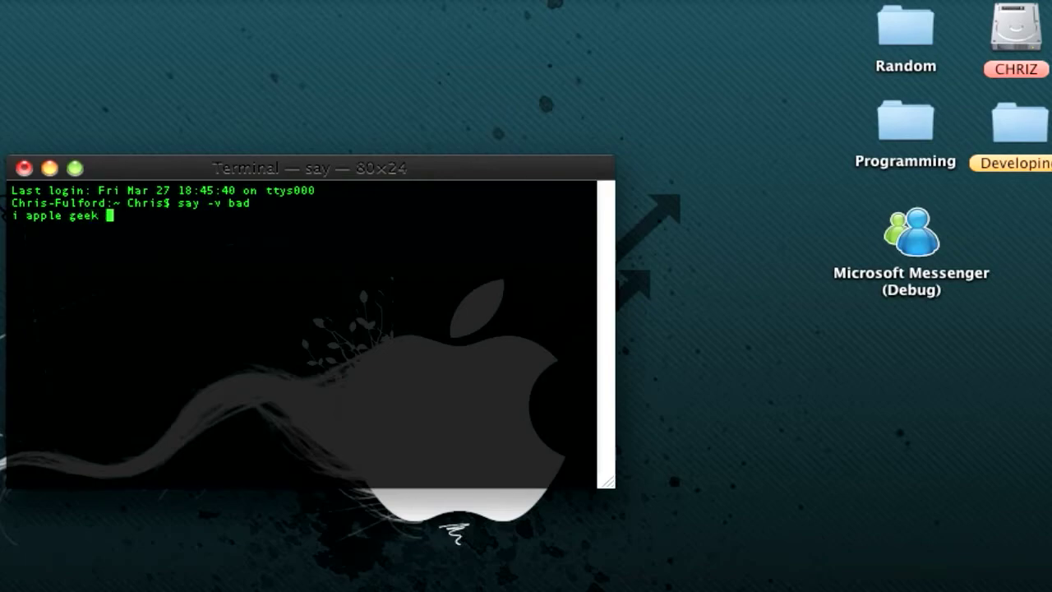
pyautogui.write('1')
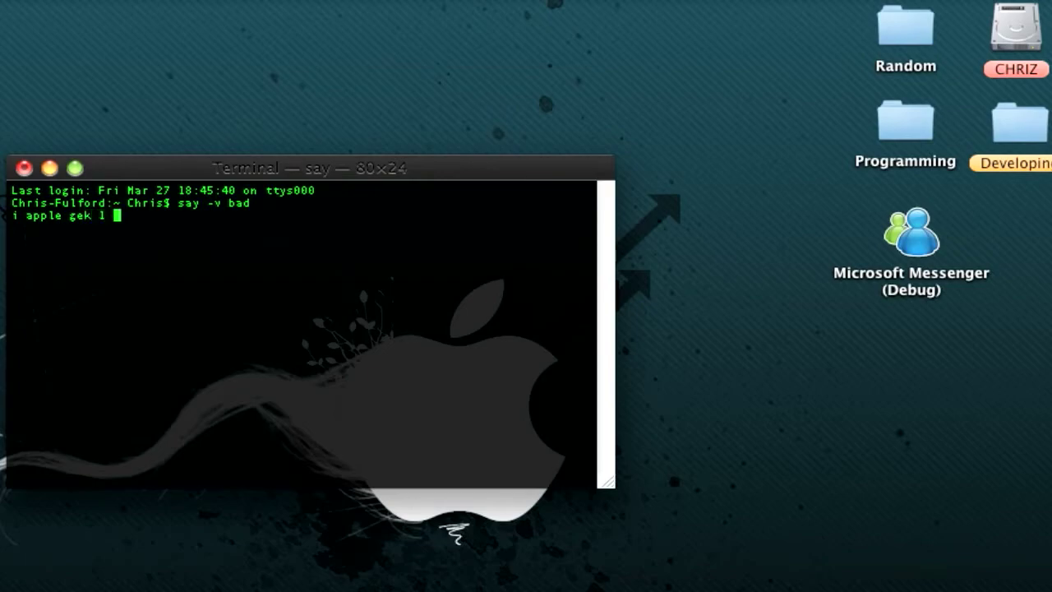
pyautogui.write('is kwl')
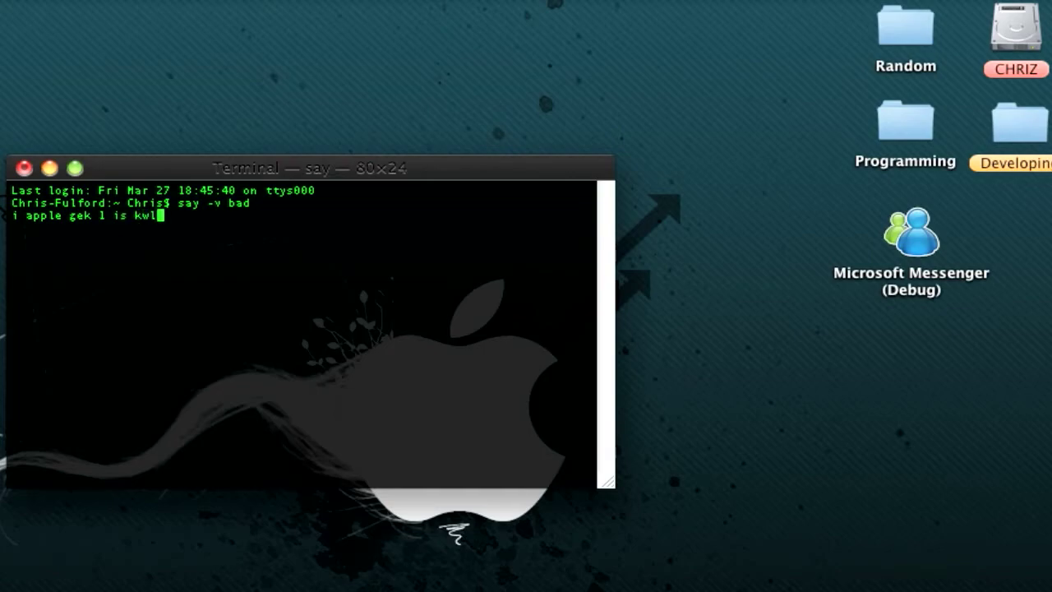
pyautogui.write('io')
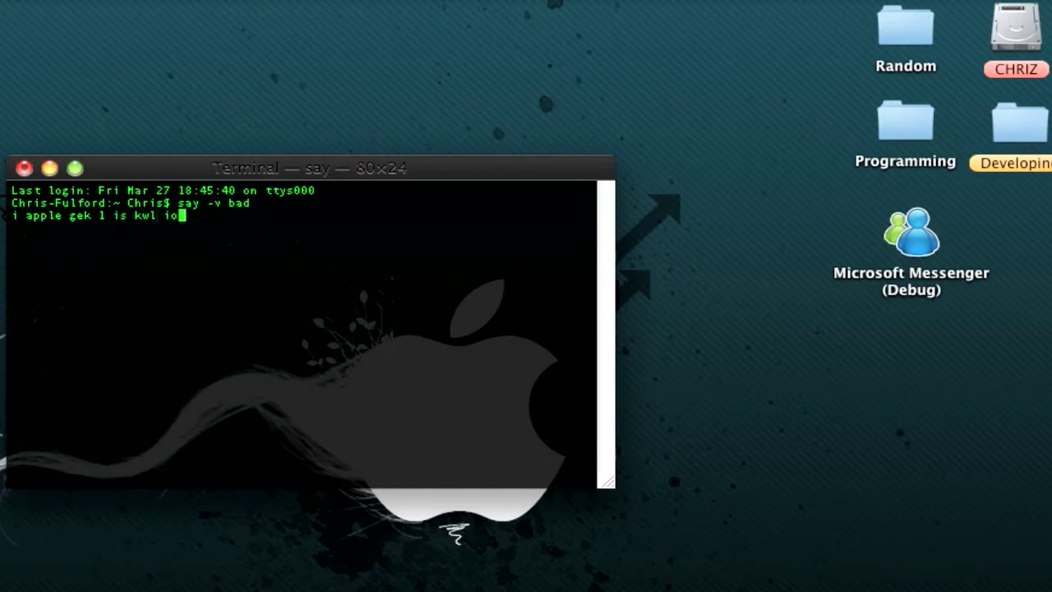
pyautogui.press('Return')
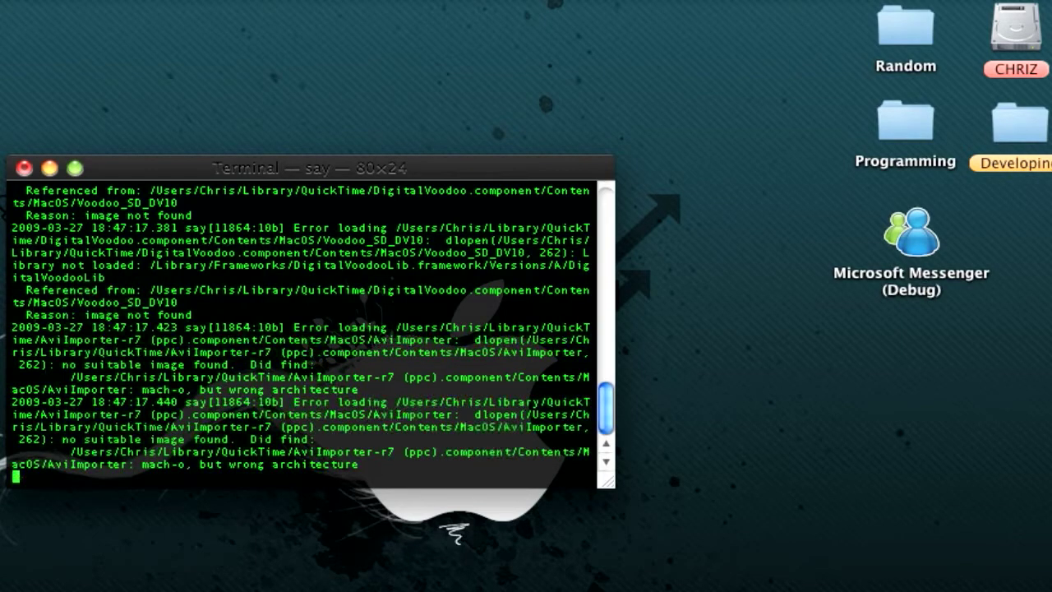
# - Enter a new line starting "comment rate s" for the Bad voice
pyautogui.write('c')
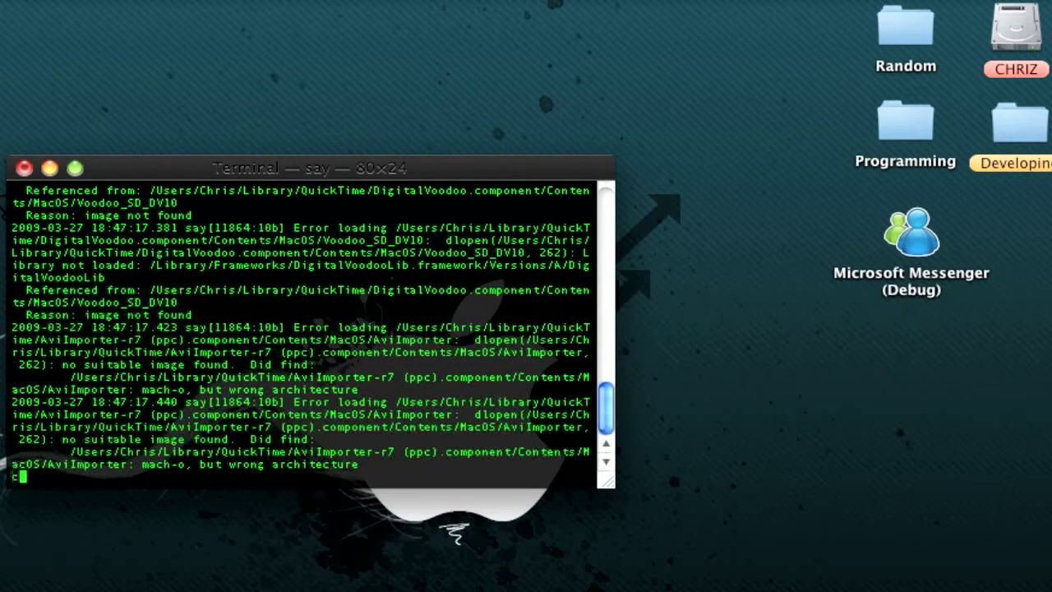
pyautogui.write('comment rate s')
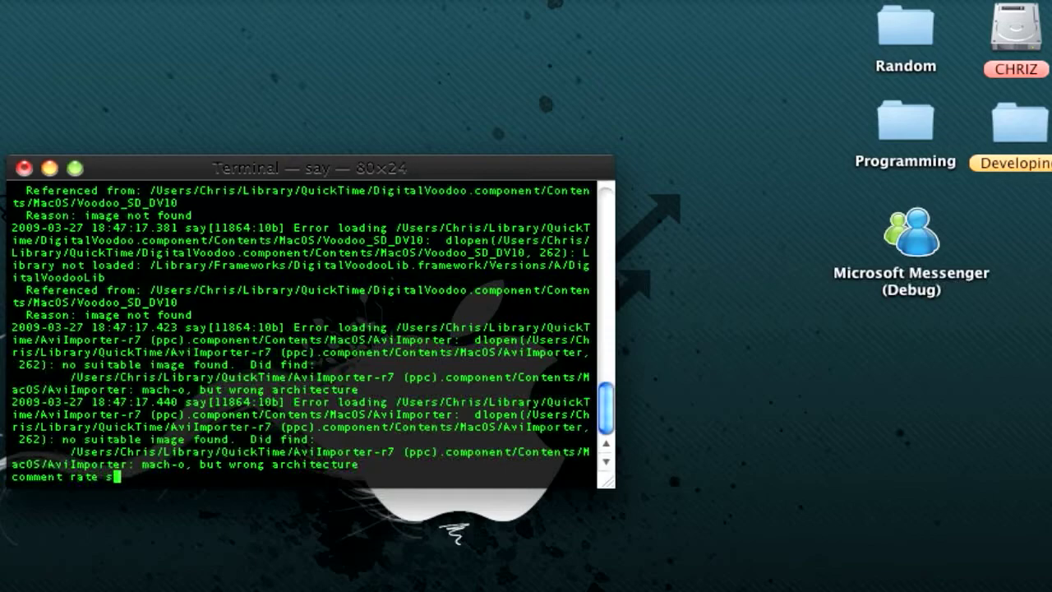